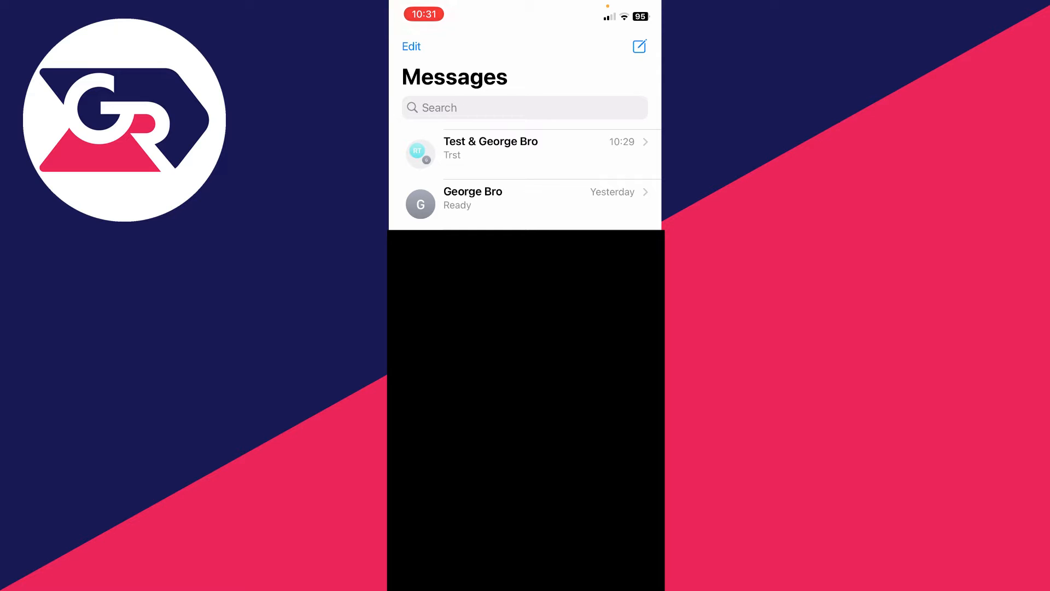
Open the 'Test & George Bro' group thread from the Messages list.
click(490, 147)
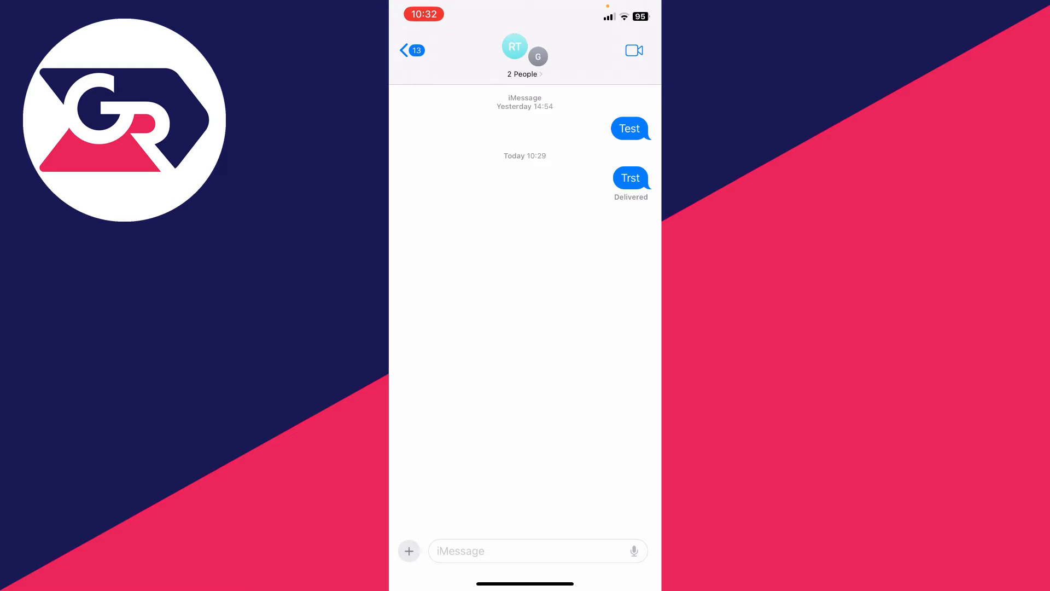
Open the details page for the Test and George Bro group.
click(524, 57)
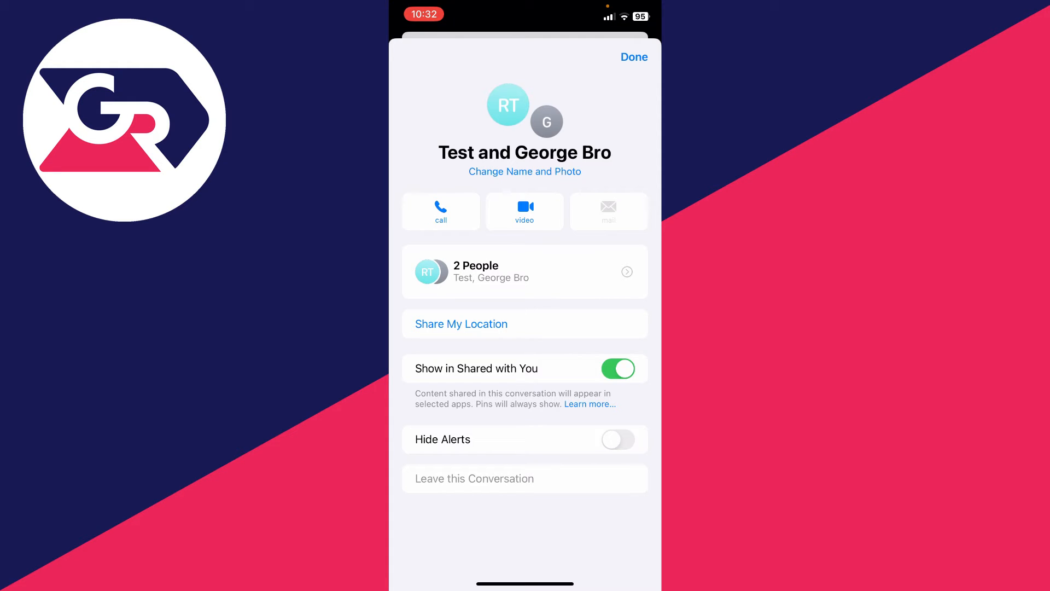
Name the group 'Example', set a soccer-ball emoji photo, and save.
click(524, 170)
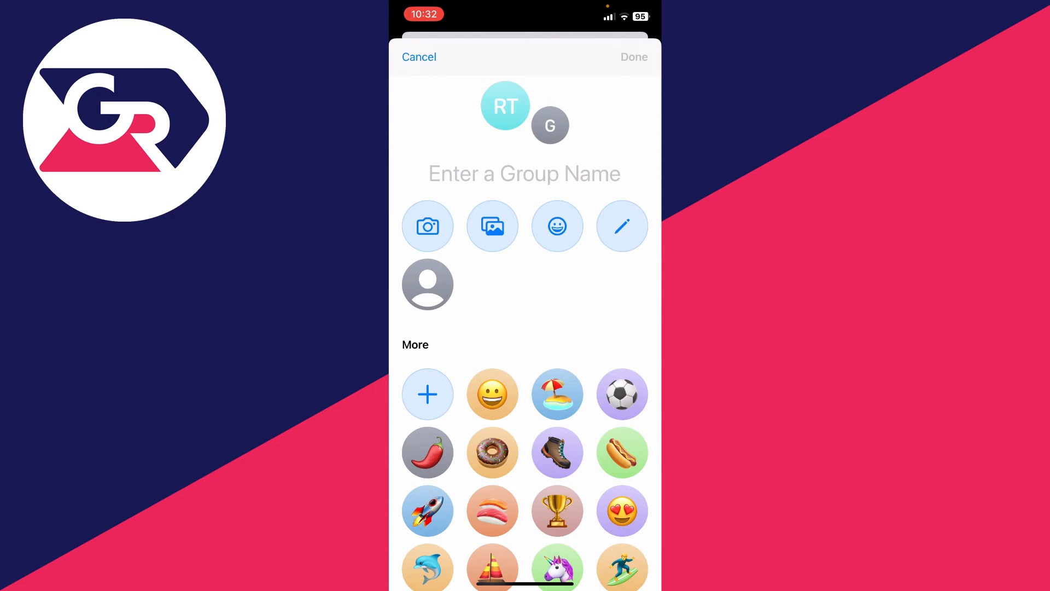
click(524, 174)
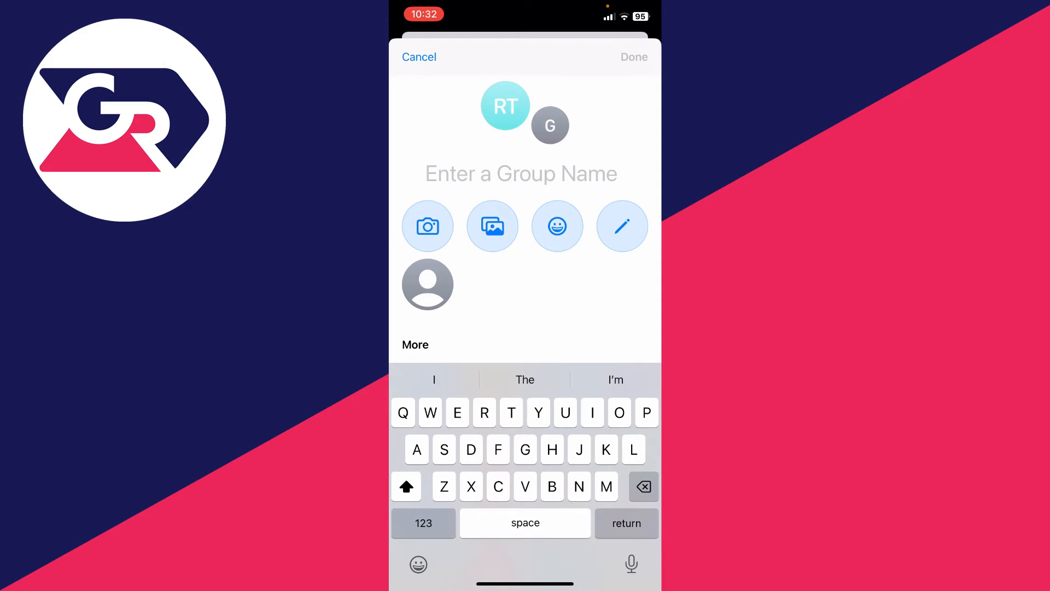
text(Example)
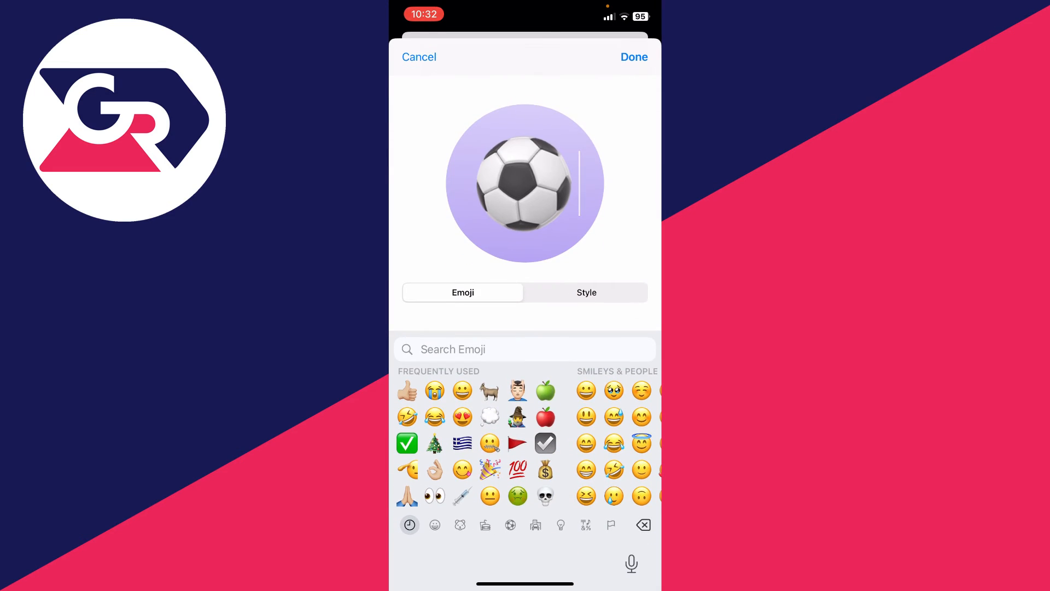
click(634, 57)
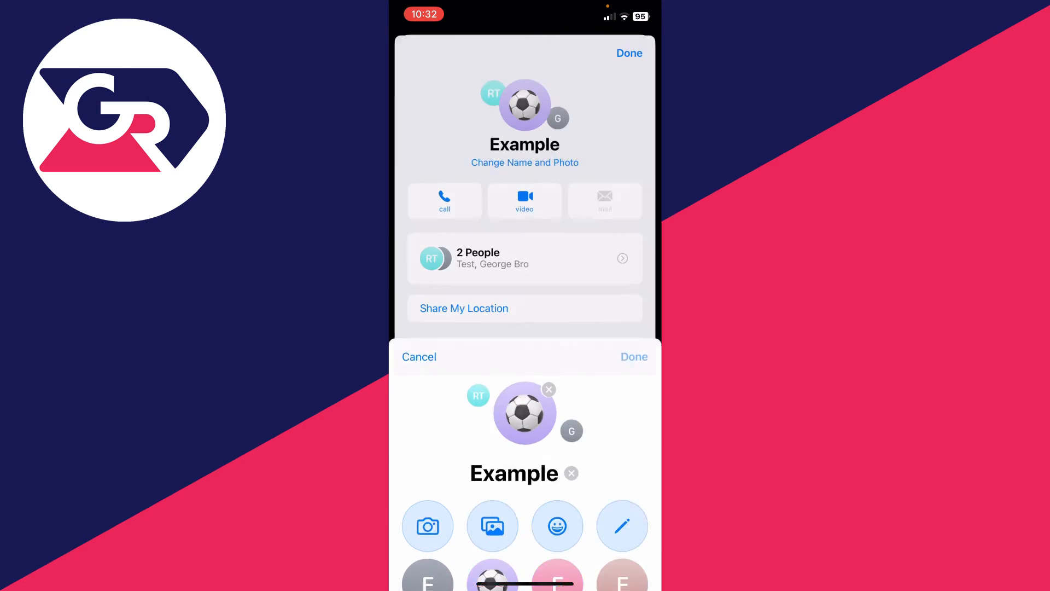
click(632, 356)
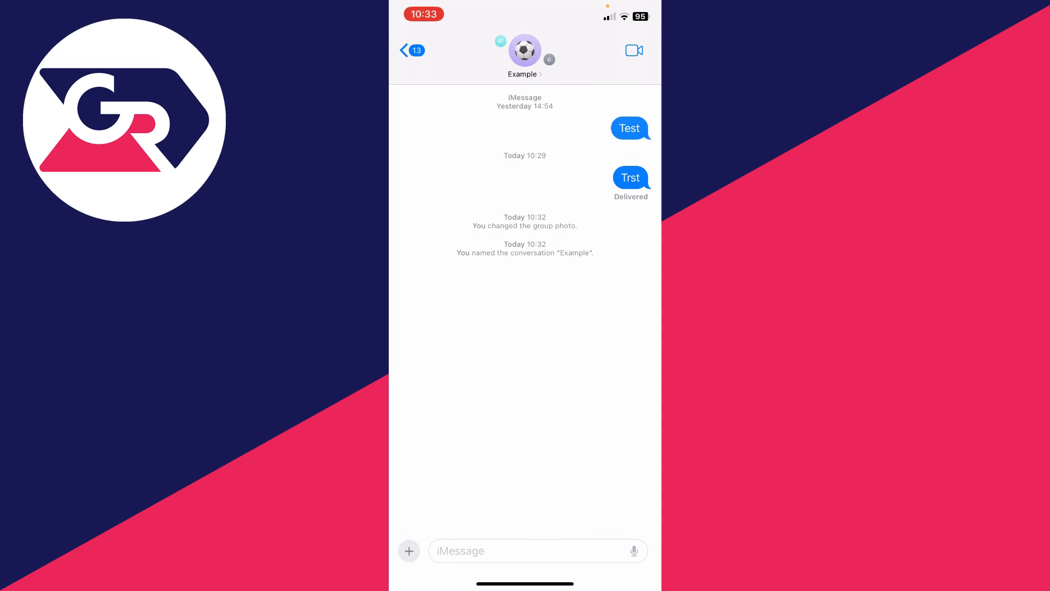